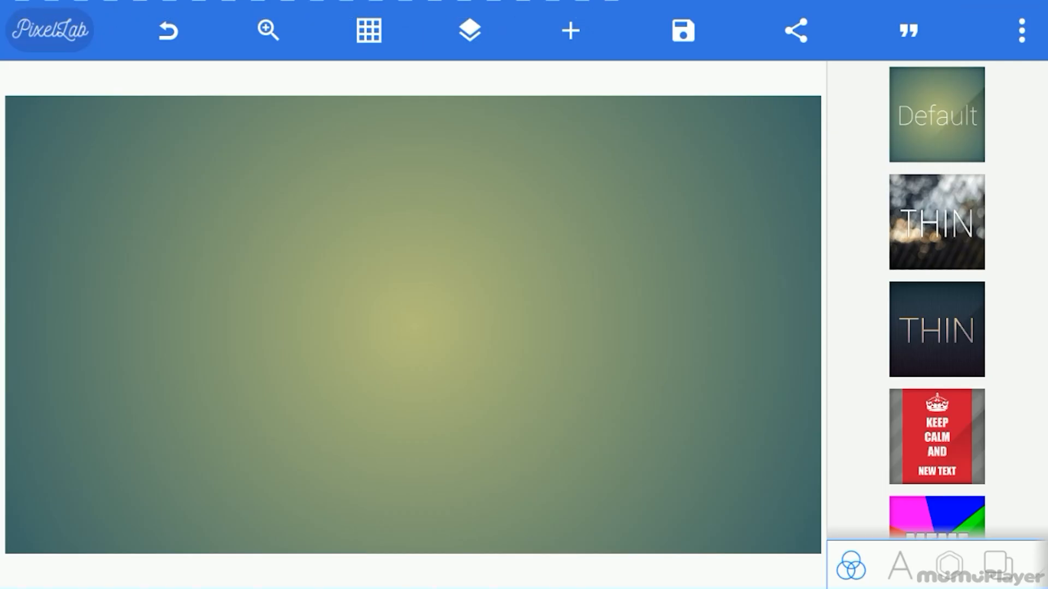
Begin importing a photo from the device, bringing up the recent-images picker.
left_click(1022, 31)
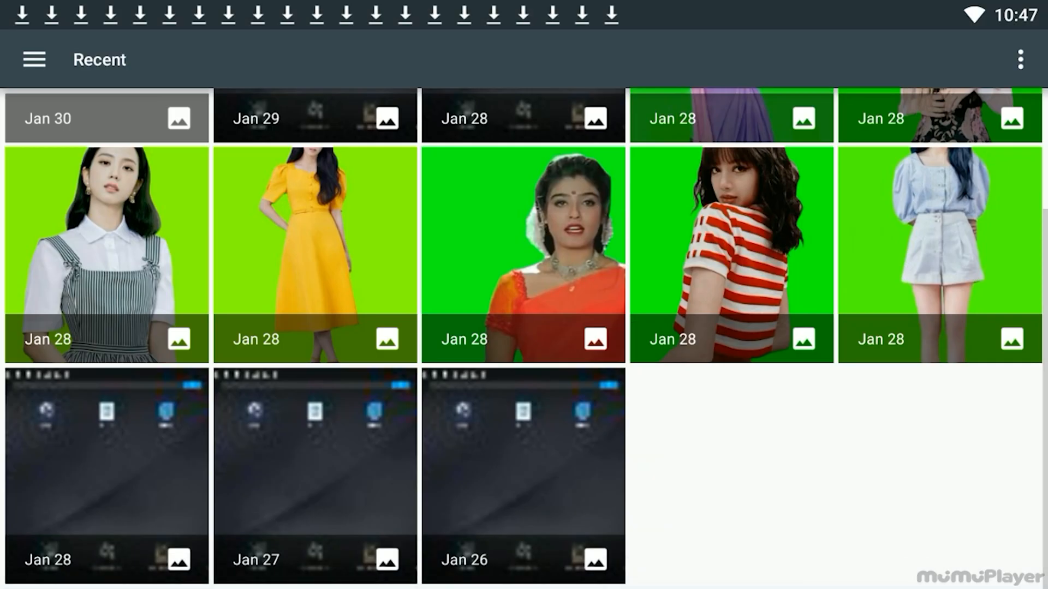
Place the striped-pinafore green-screen portrait from Recent onto the canvas, duplicated side by side.
scroll("down", 3)
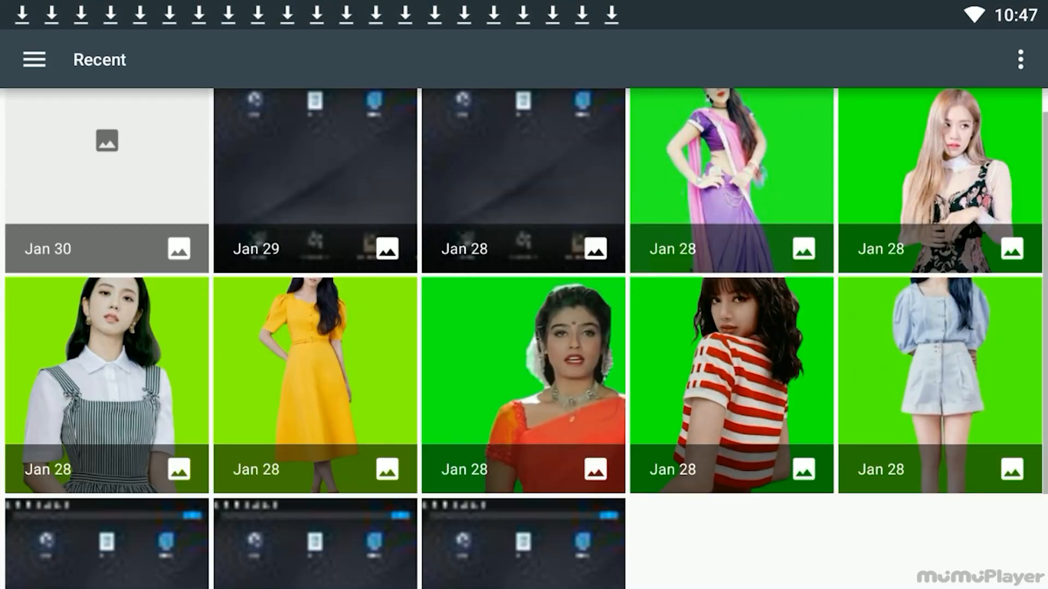
left_click(106, 384)
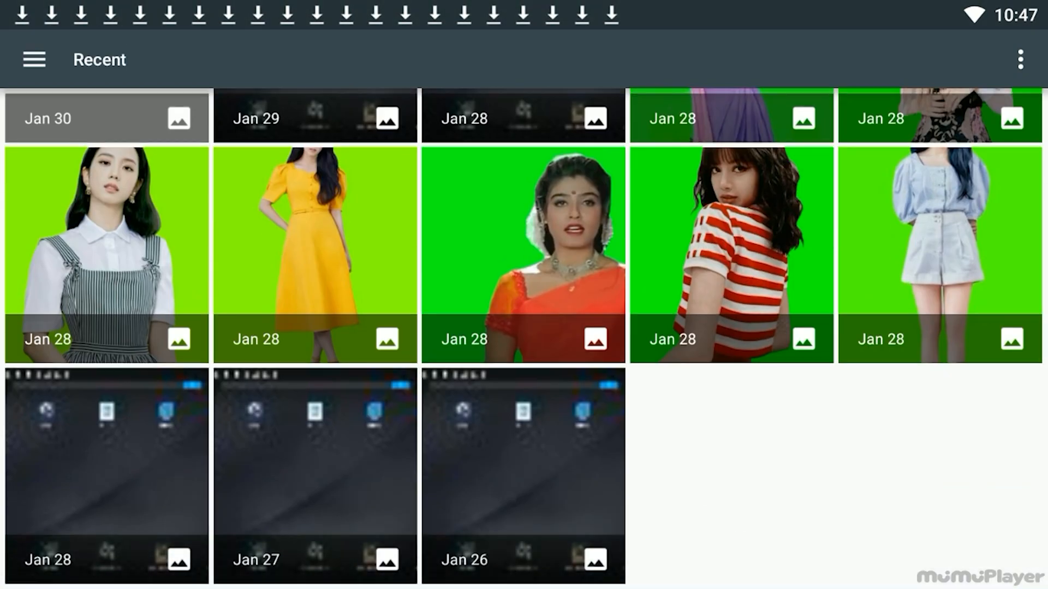
left_click(315, 254)
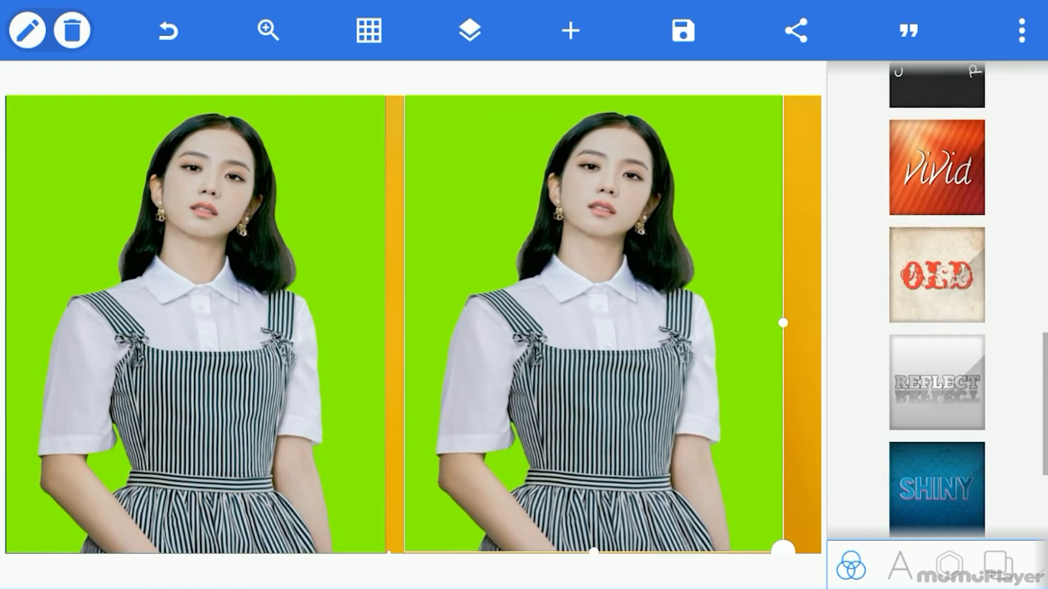
Key out the sampled green behind the right portrait with Remove color, revealing the orange backdrop.
left_click(949, 567)
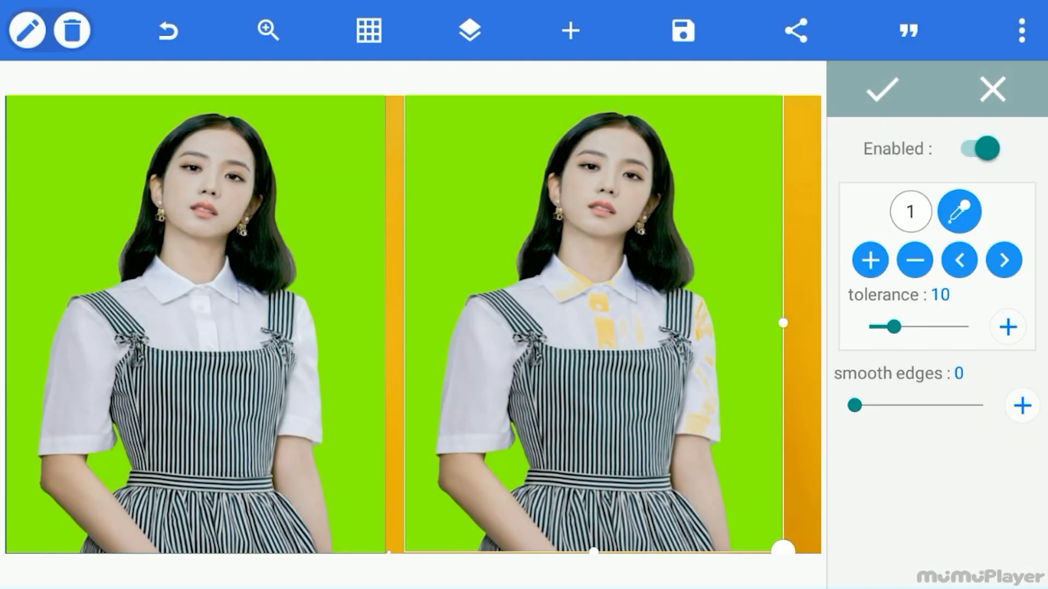
left_click(958, 210)
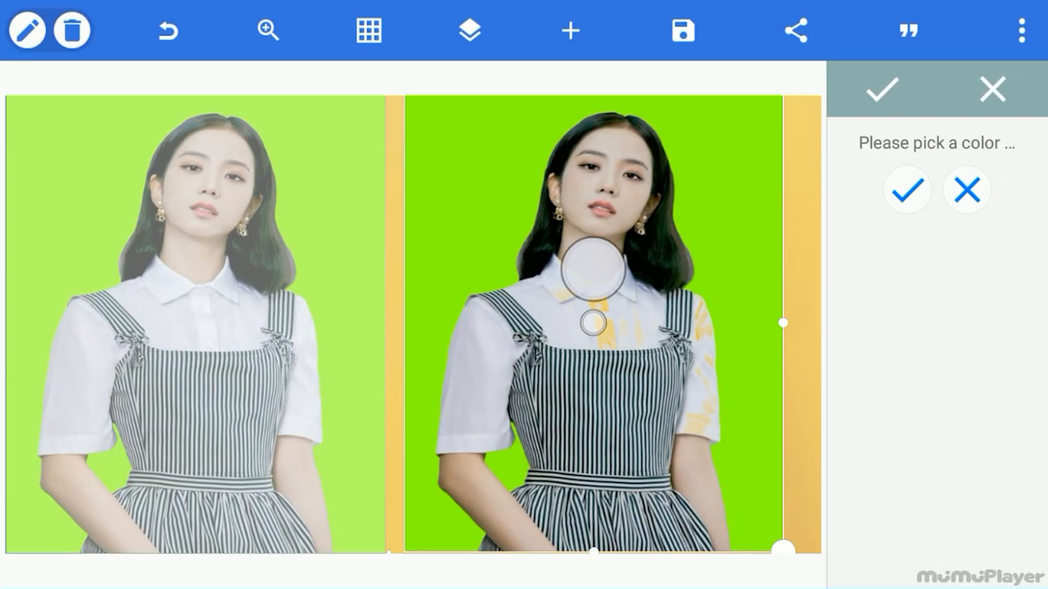
left_click(907, 189)
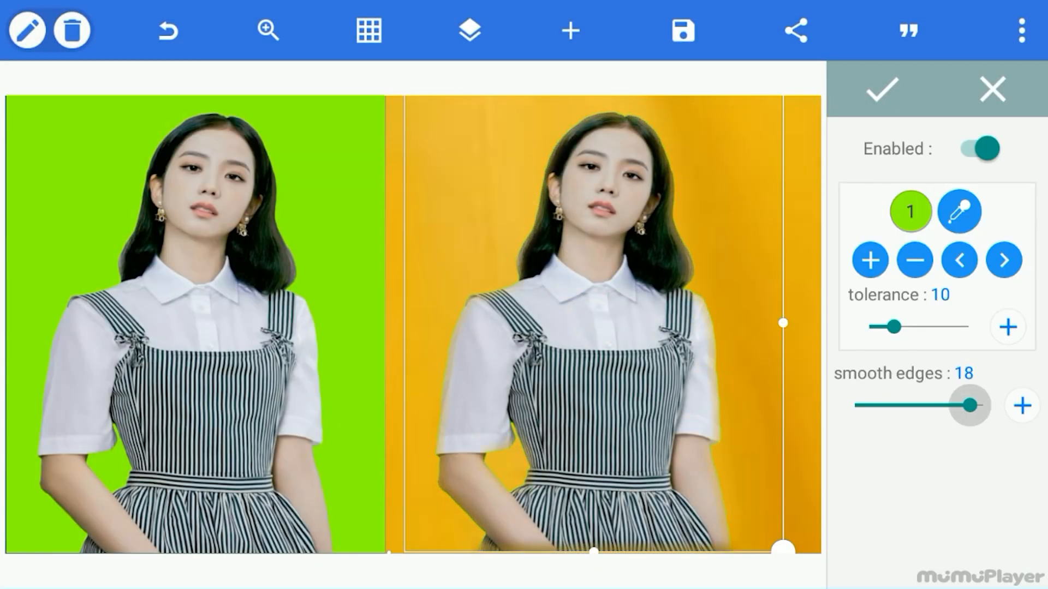